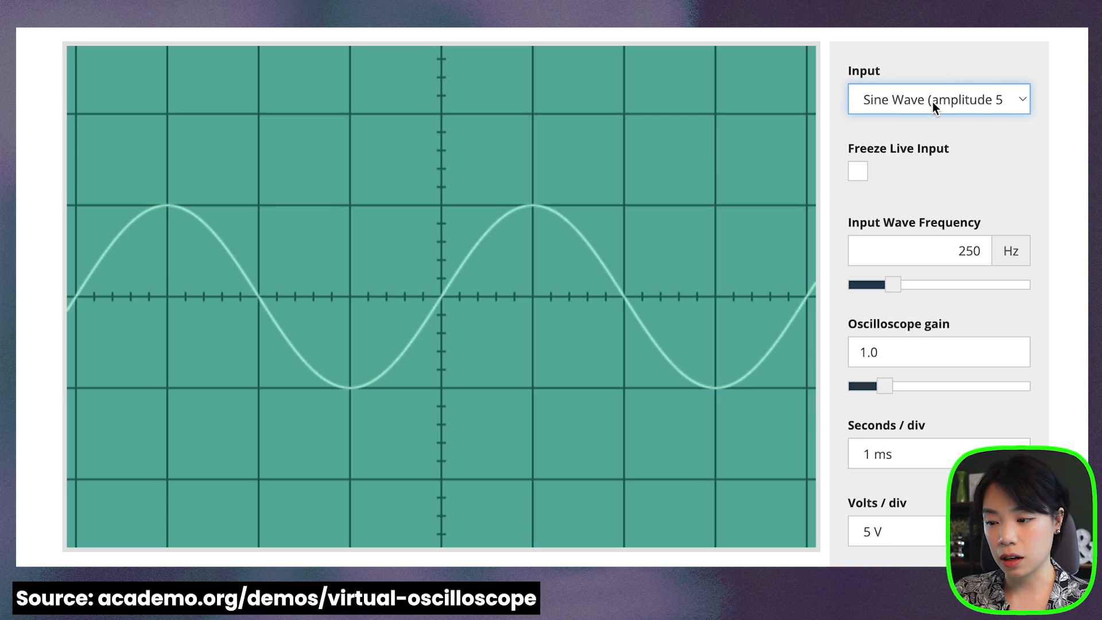
- Reselect the sine wave, enter 440 Hz as its frequency, then choose Live Input as the source
{"action": "left_click", "coordinate": [937, 98]}
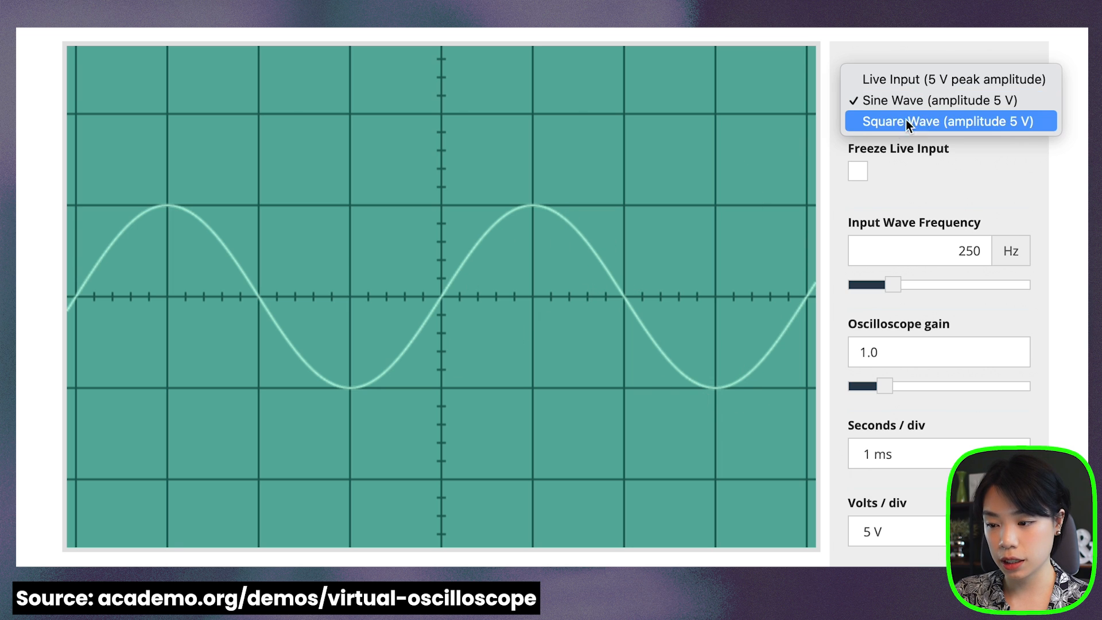
{"action": "mouse_move", "coordinate": [921, 128]}
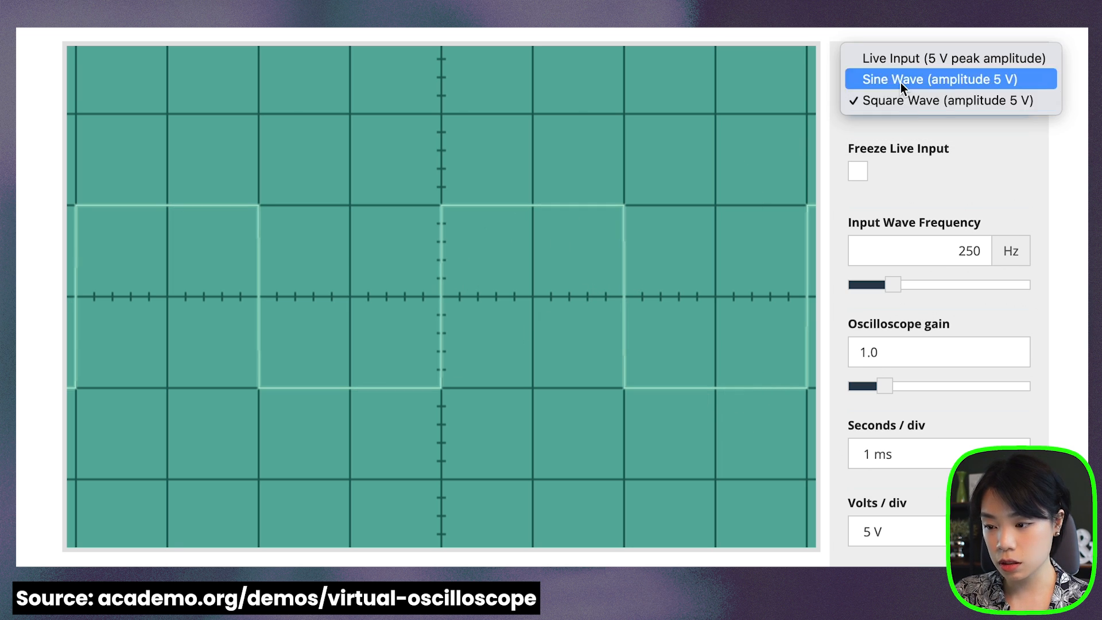
{"action": "left_click", "coordinate": [937, 79]}
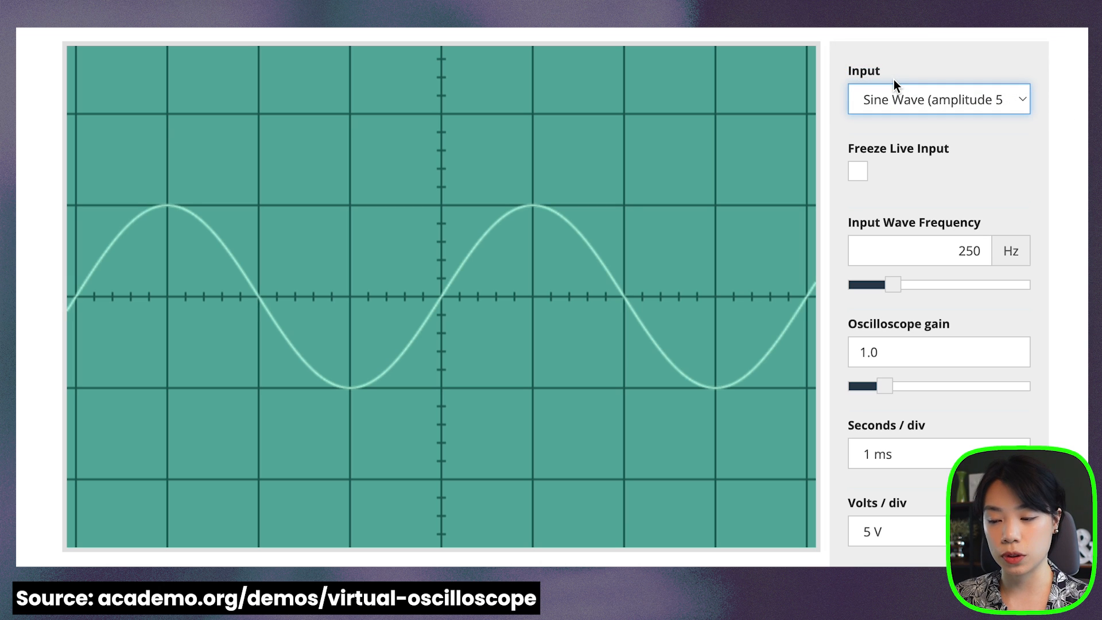
{"action": "mouse_move", "coordinate": [971, 105]}
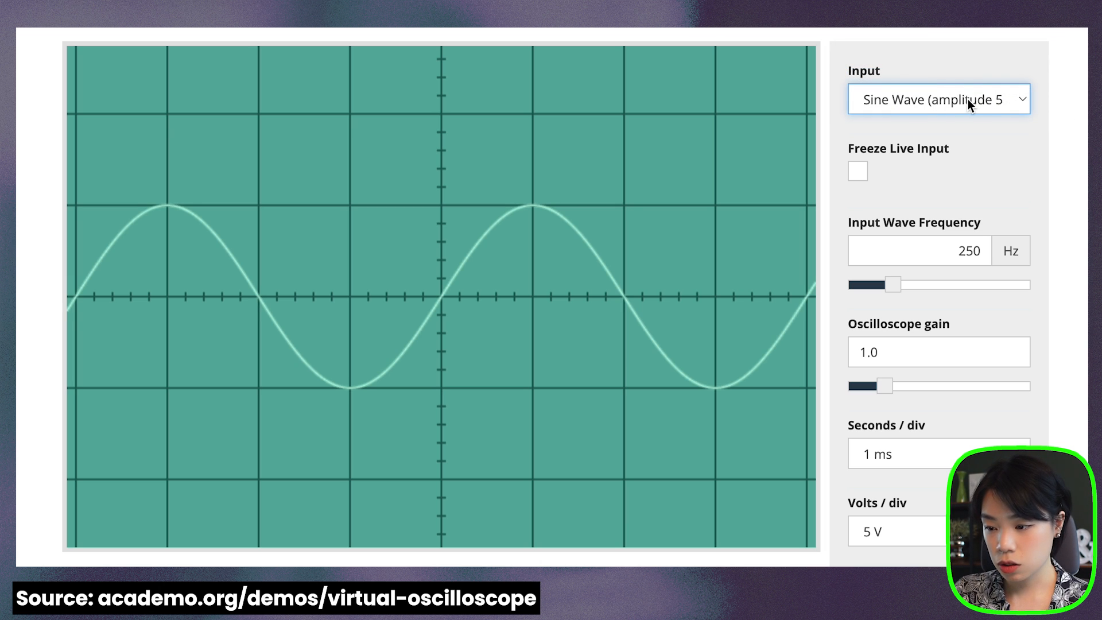
{"action": "left_click", "coordinate": [937, 98]}
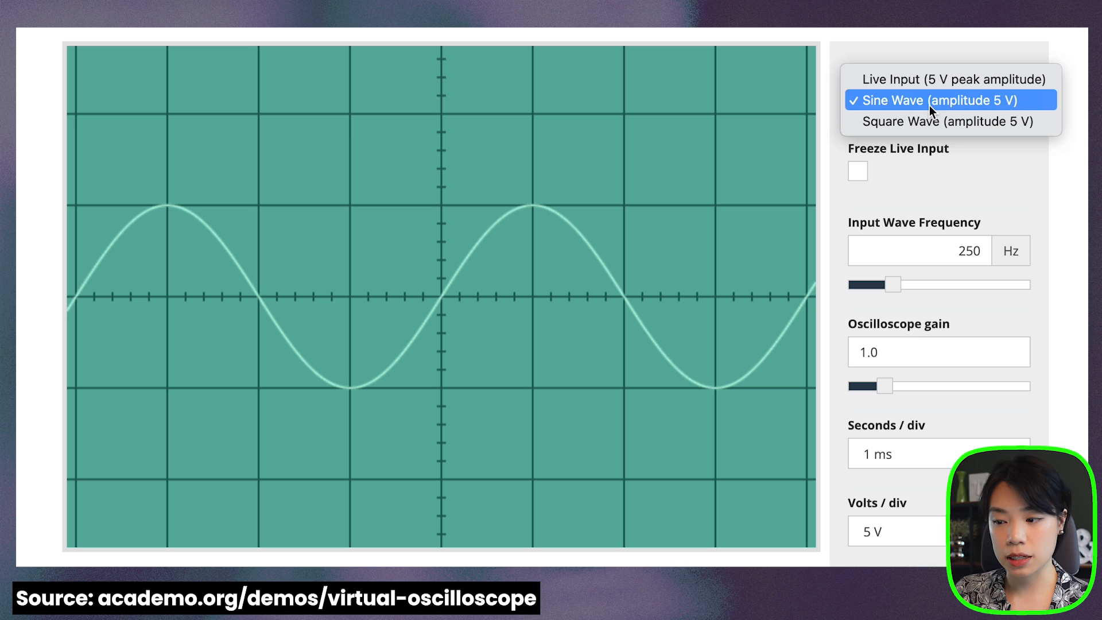
{"action": "mouse_move", "coordinate": [999, 103]}
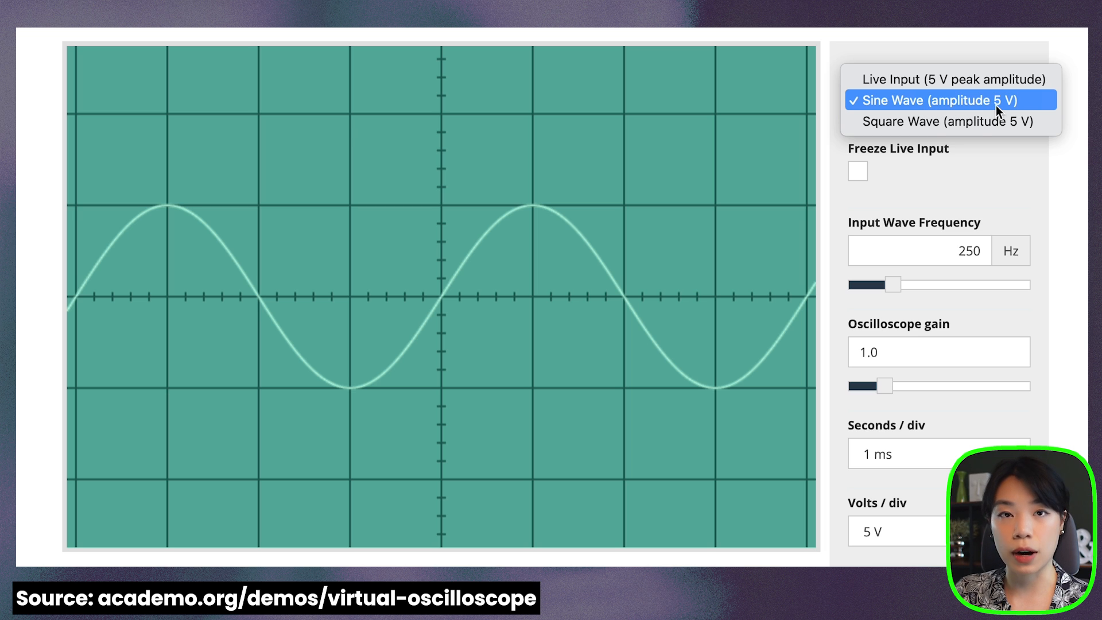
{"action": "left_click", "coordinate": [954, 99]}
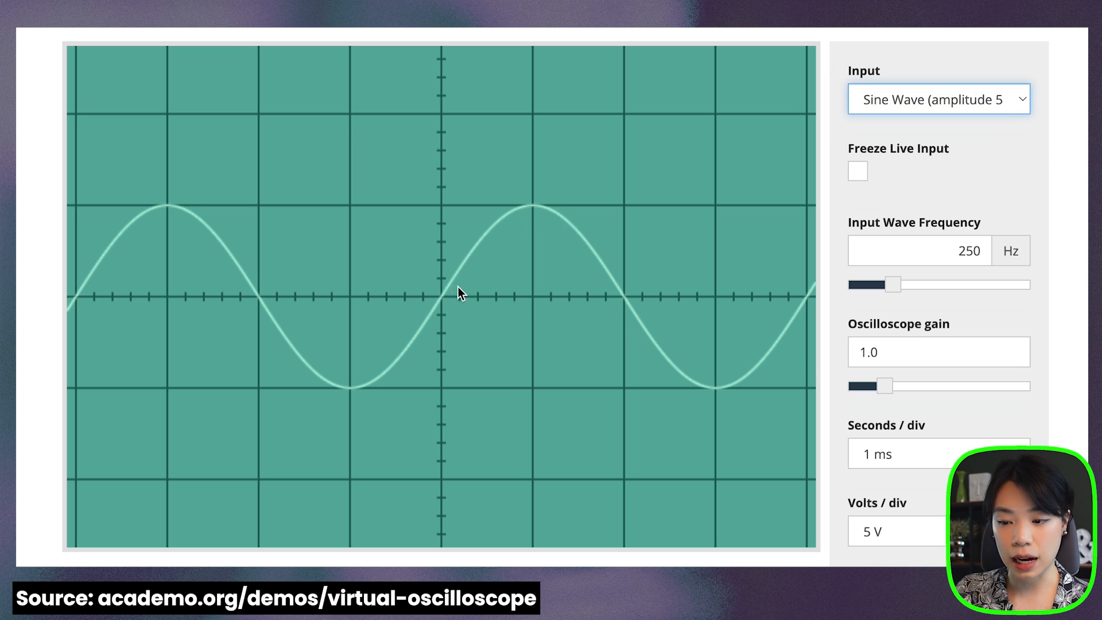
{"action": "mouse_move", "coordinate": [784, 329]}
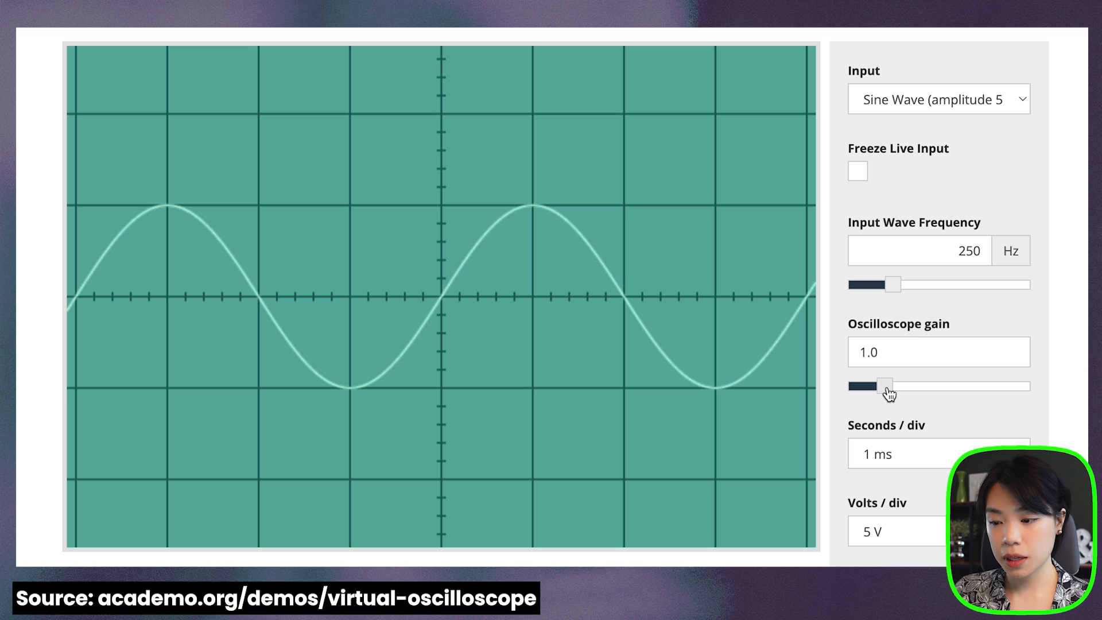
{"action": "mouse_move", "coordinate": [808, 300]}
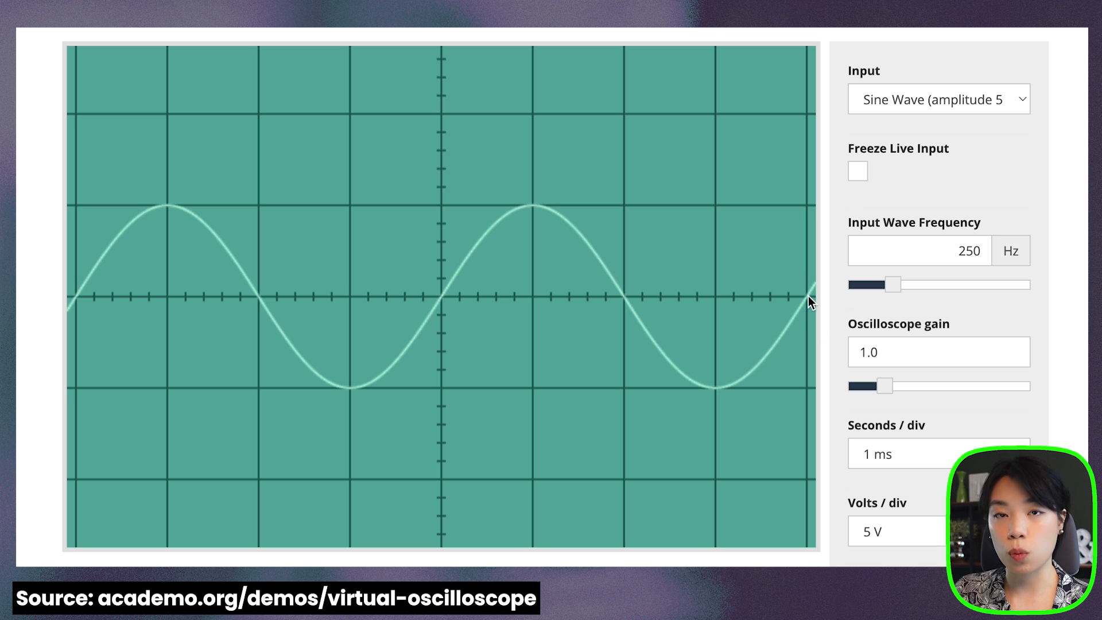
{"action": "mouse_move", "coordinate": [685, 379]}
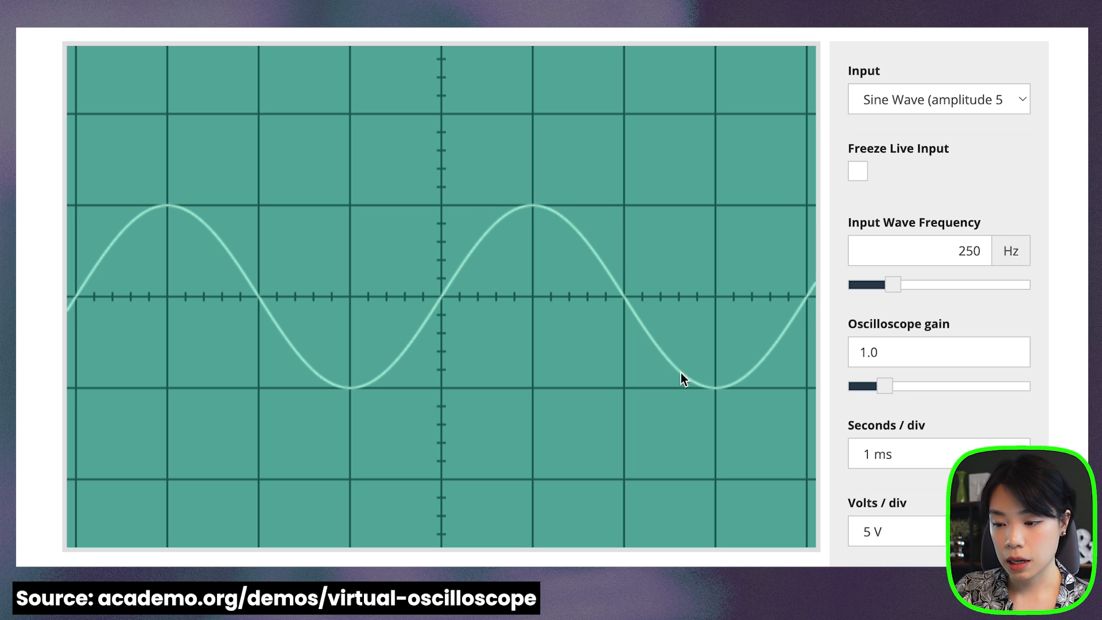
{"action": "mouse_move", "coordinate": [456, 311]}
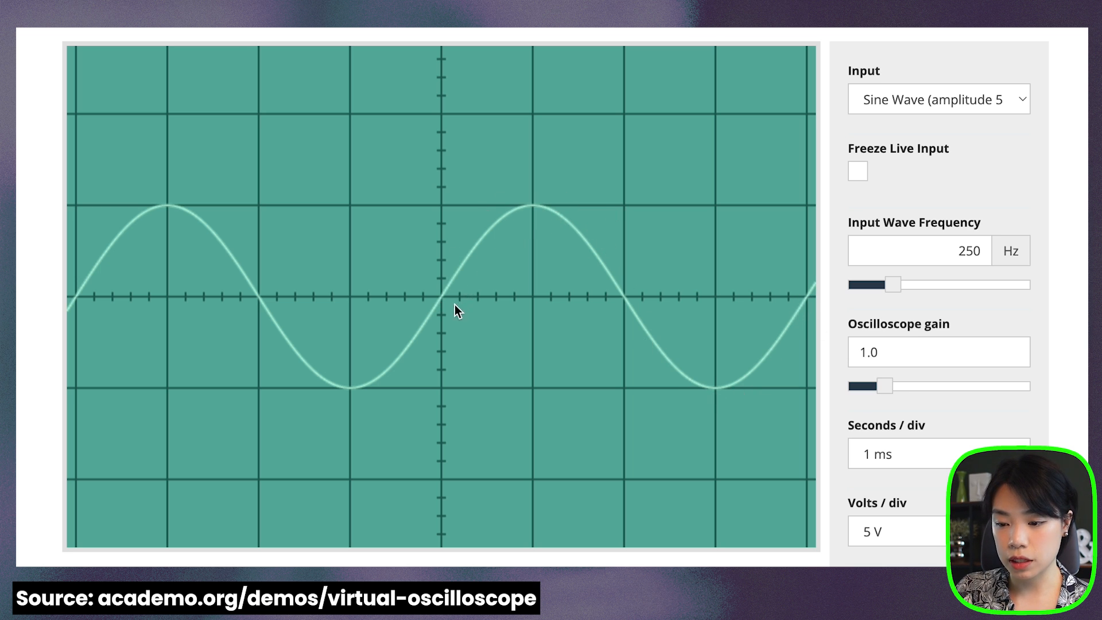
{"action": "mouse_move", "coordinate": [812, 300]}
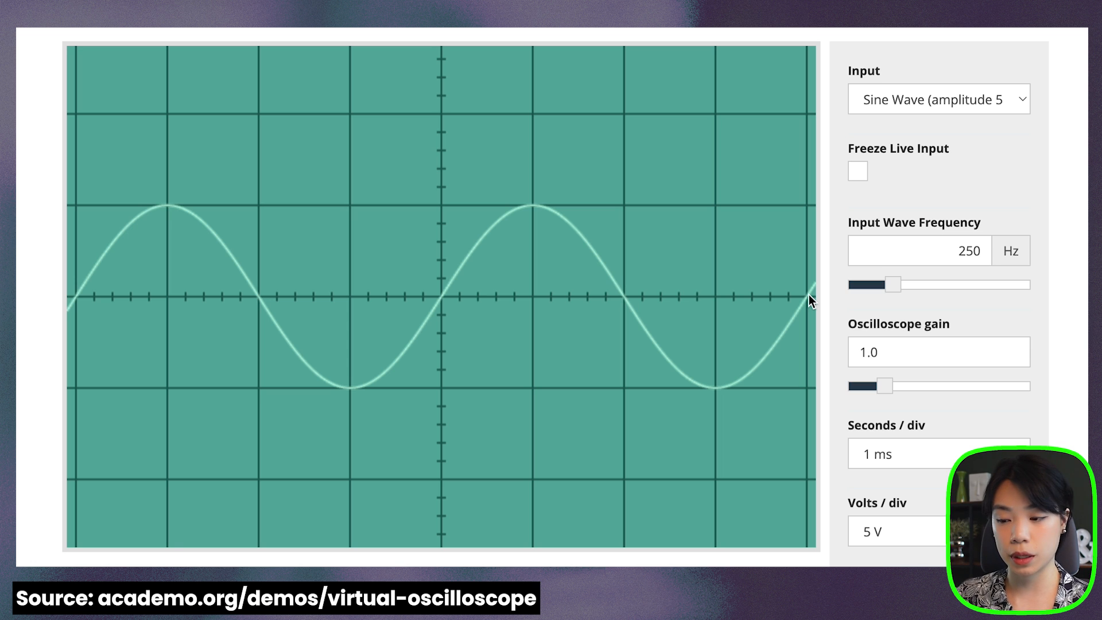
{"action": "mouse_move", "coordinate": [895, 289]}
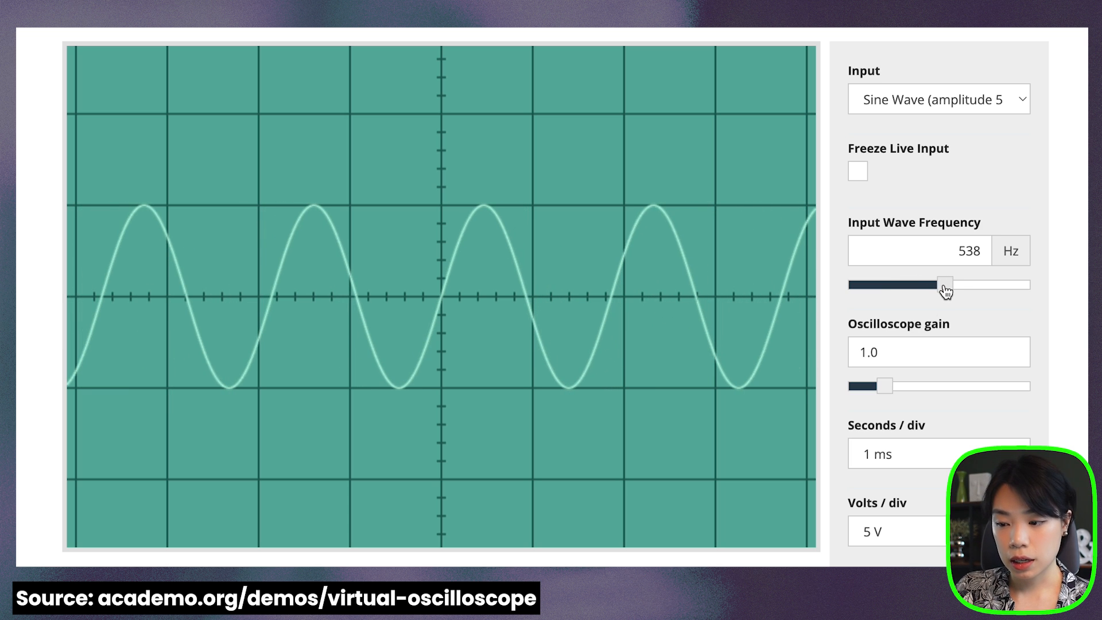
{"action": "mouse_move", "coordinate": [442, 266]}
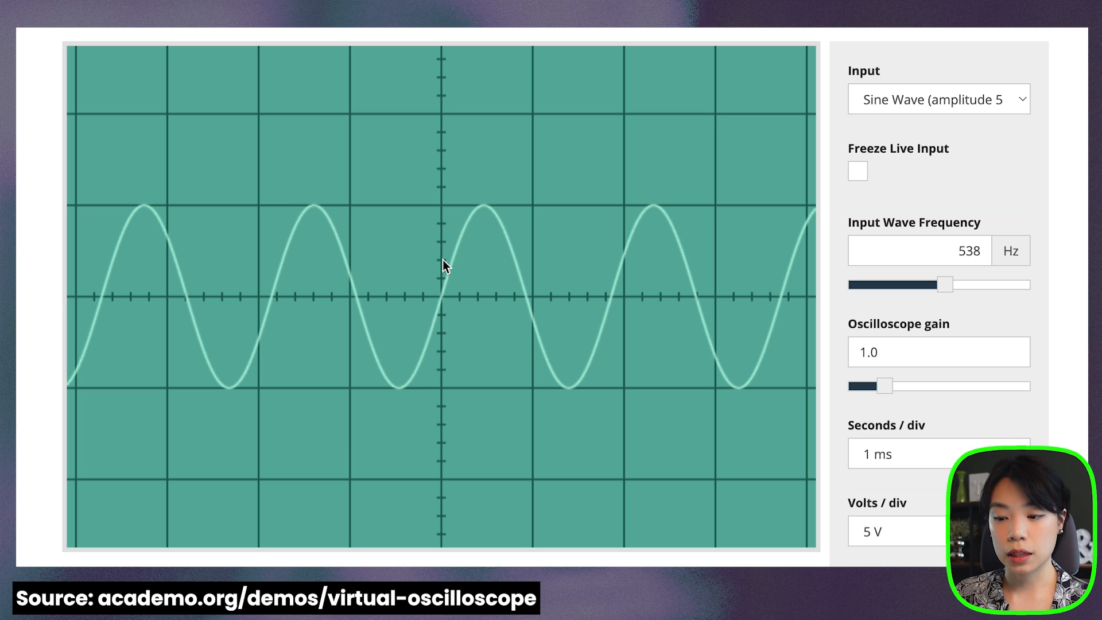
{"action": "mouse_move", "coordinate": [1033, 296]}
{"action": "type", "text": "447"}
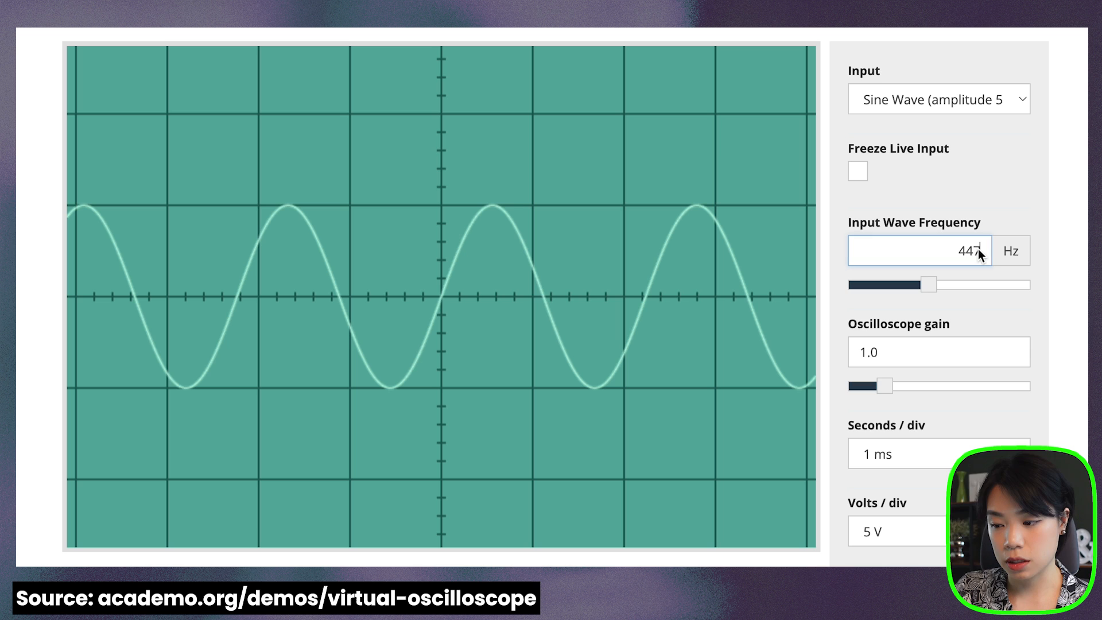
{"action": "type", "text": "440"}
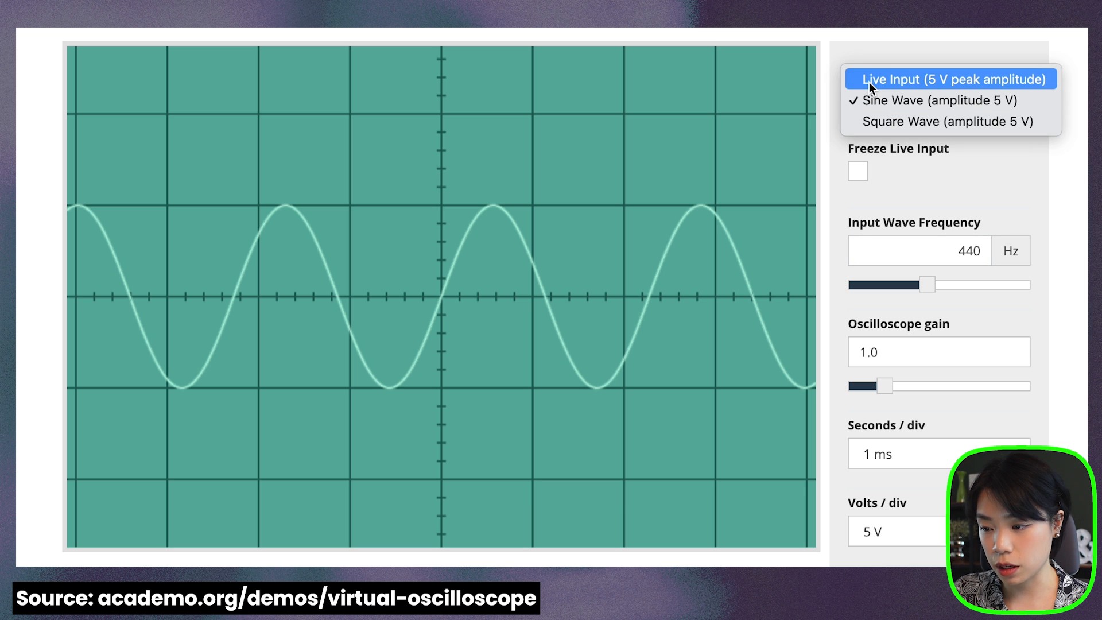
{"action": "left_click", "coordinate": [954, 78]}
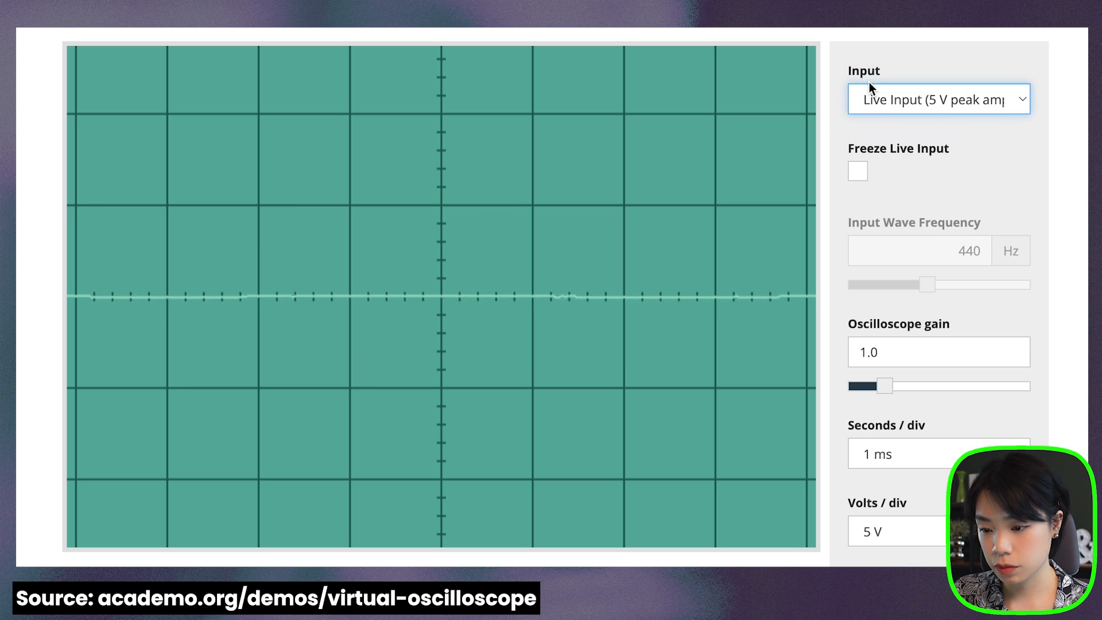